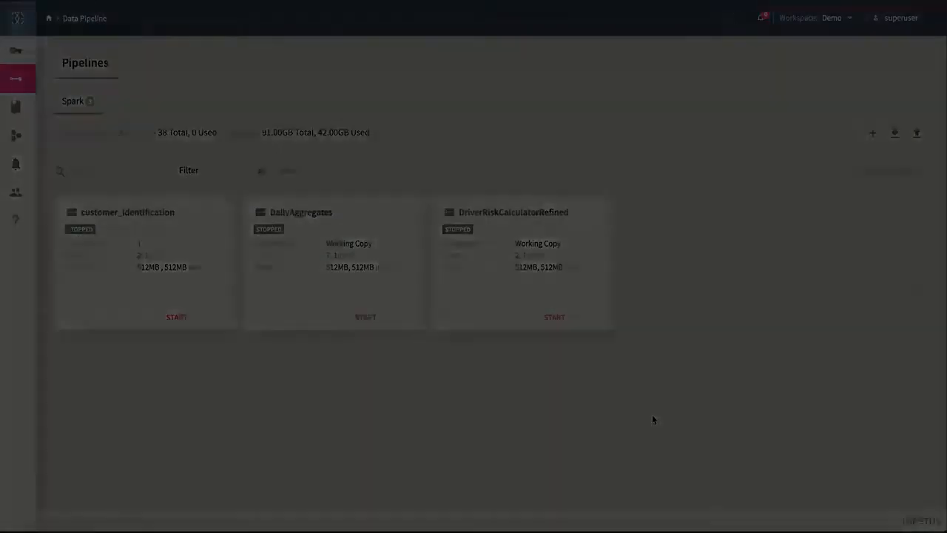
- Open the DailyAggregates pipeline to view DateAndMonthPopulator's inspection data with the MONTH column
{"action": "left_click", "coordinate": [300, 212]}
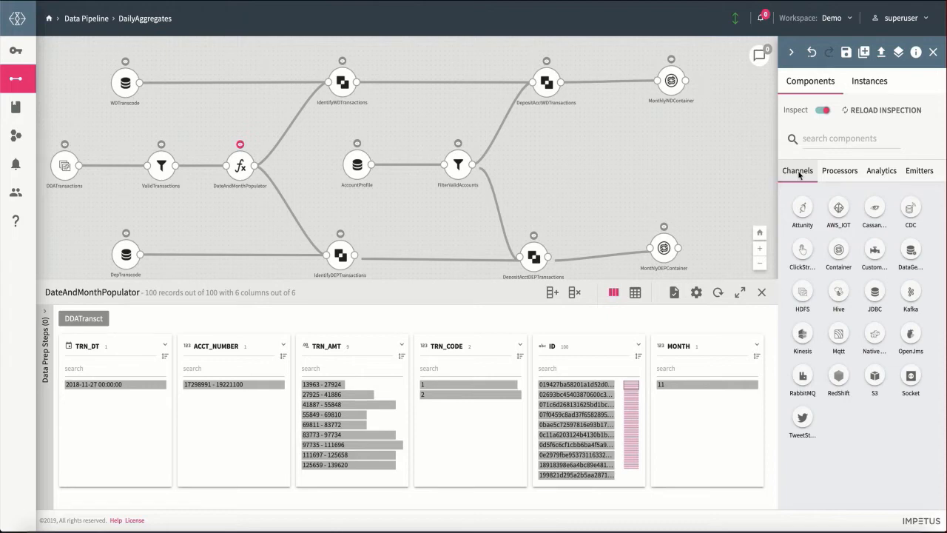
{"action": "mouse_move", "coordinate": [802, 177]}
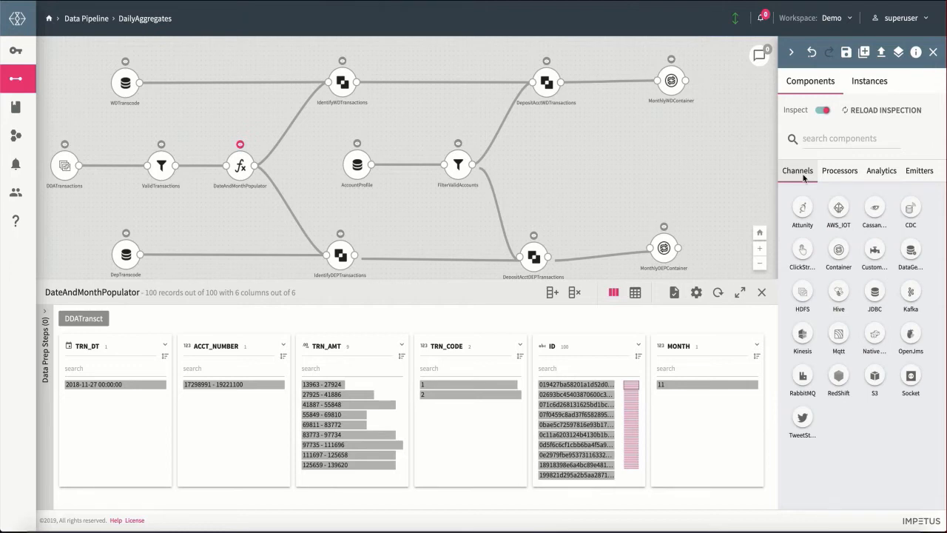
{"action": "left_click", "coordinate": [839, 170]}
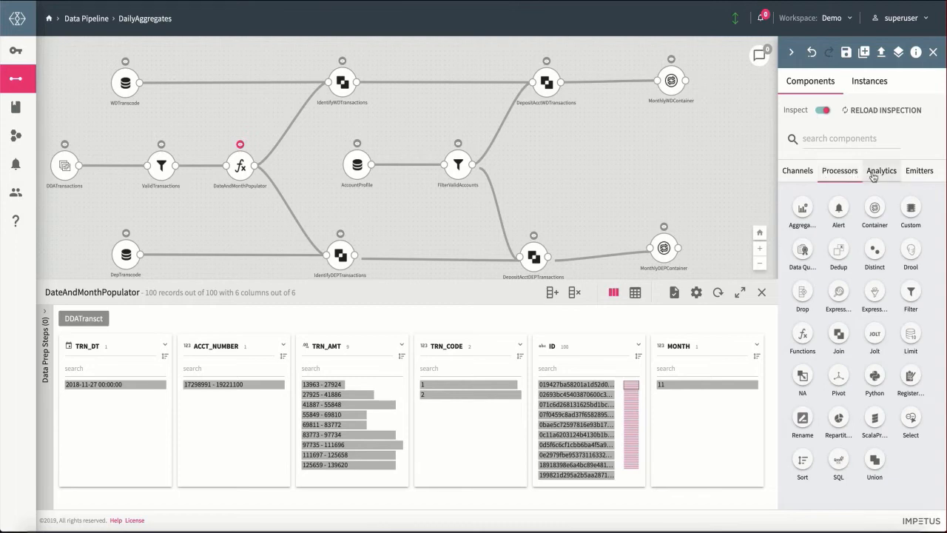
{"action": "left_click", "coordinate": [881, 170]}
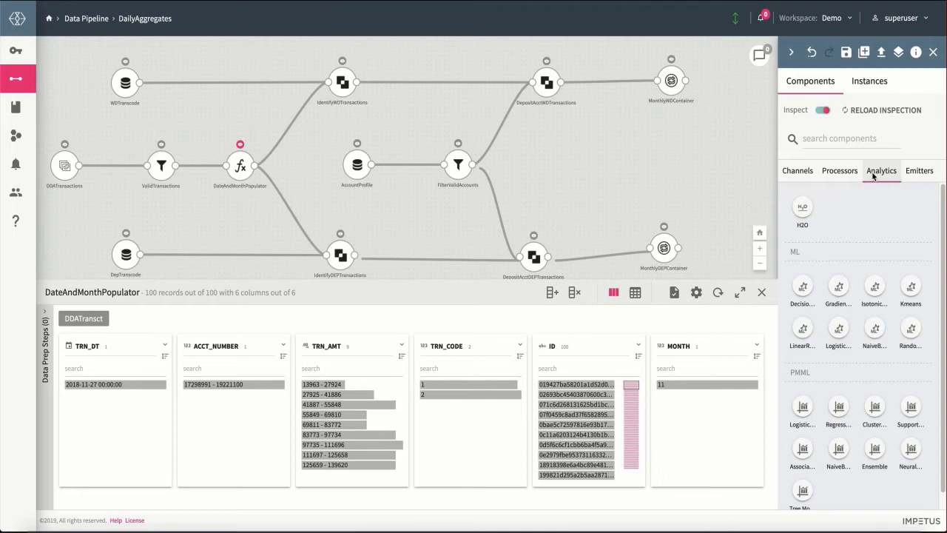
{"action": "left_click", "coordinate": [919, 170]}
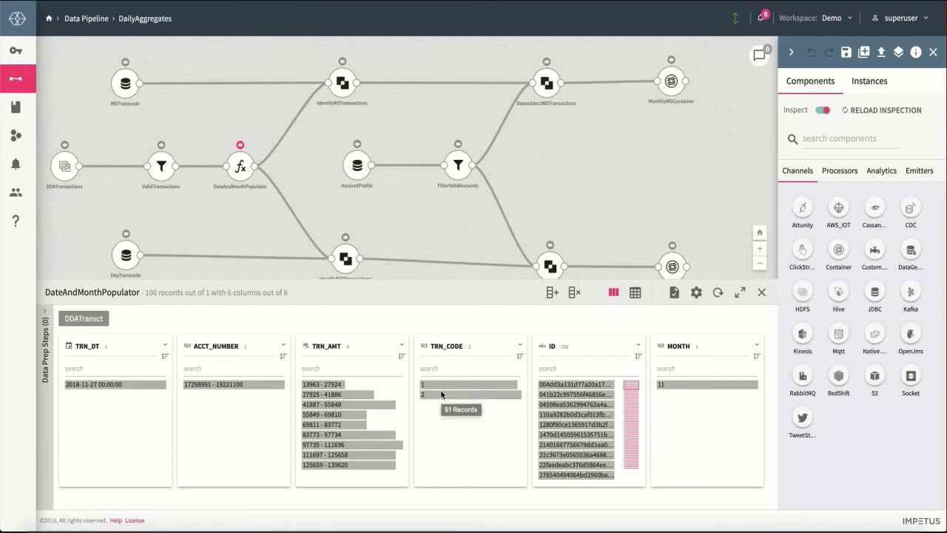
- Highlight TRN_CODE 2 records, check them in table view, then return to column profiles
{"action": "left_click", "coordinate": [424, 395]}
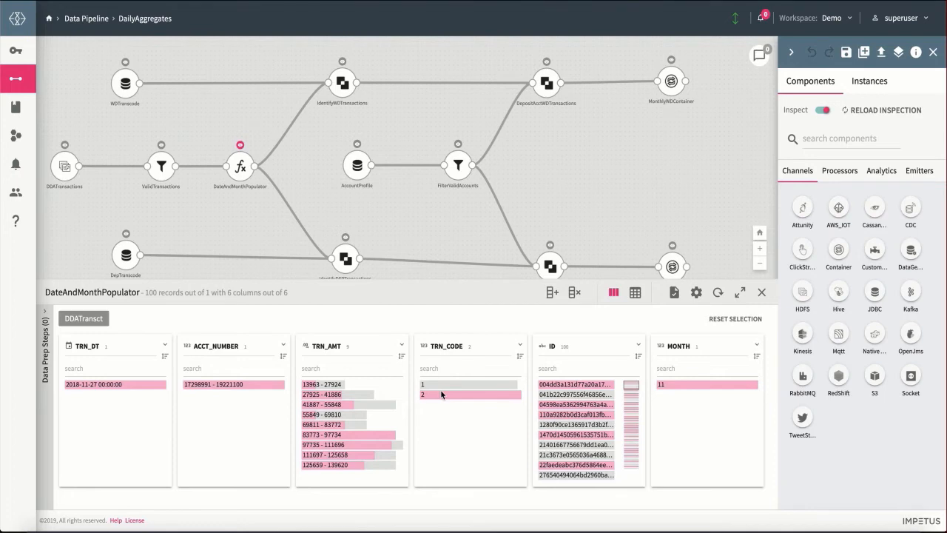
{"action": "left_click", "coordinate": [635, 292]}
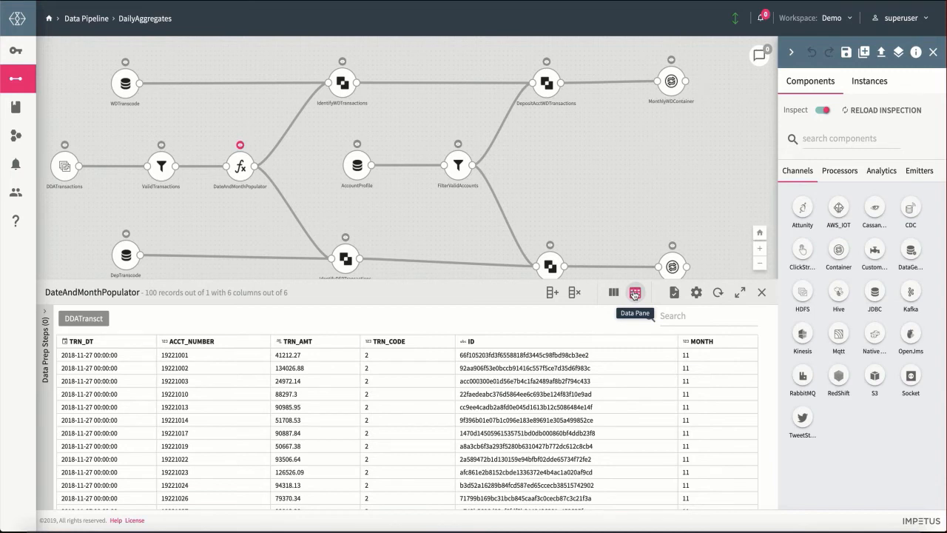
{"action": "left_click", "coordinate": [613, 292]}
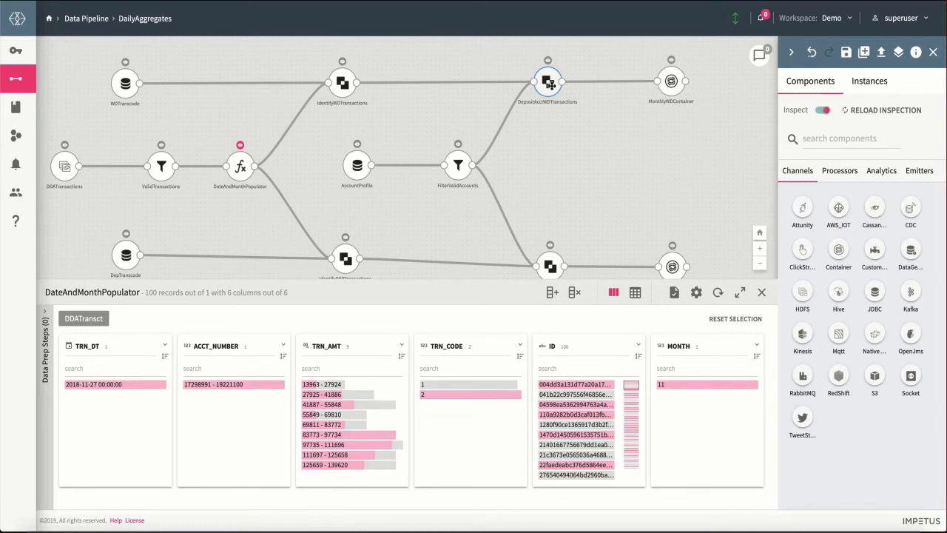
- Inspect DepositAcctWDTransactions' 10 joined records and review DateAndMonthPopulator's add_months function
{"action": "double_click", "coordinate": [547, 82]}
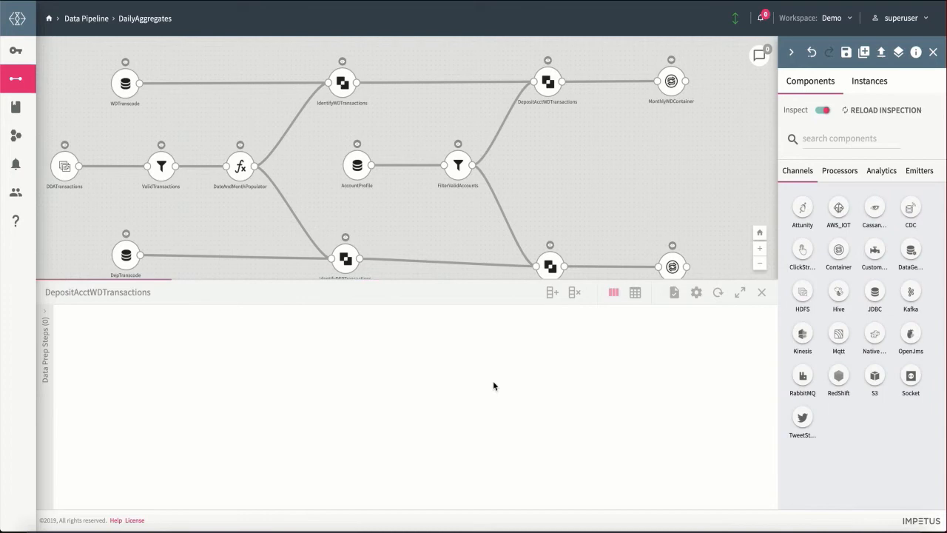
{"action": "left_click", "coordinate": [548, 81]}
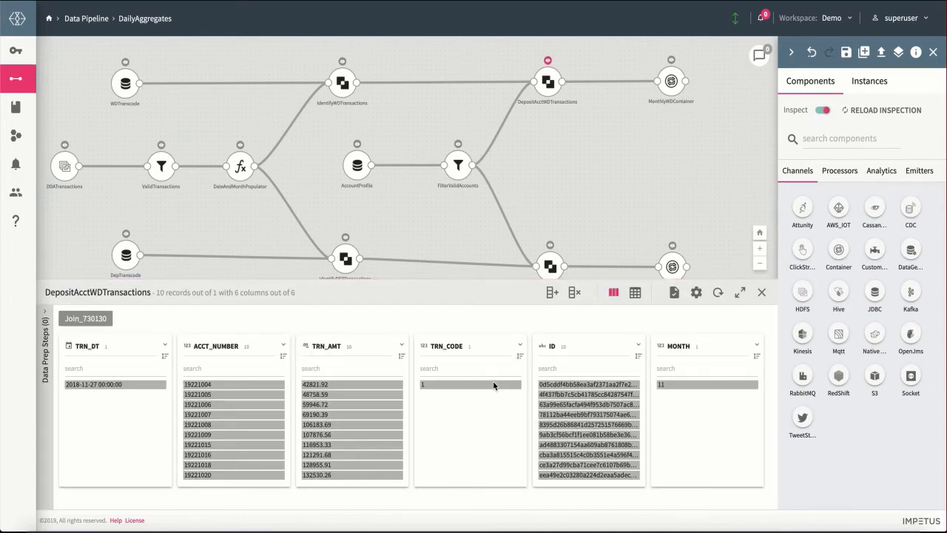
{"action": "left_click", "coordinate": [240, 166]}
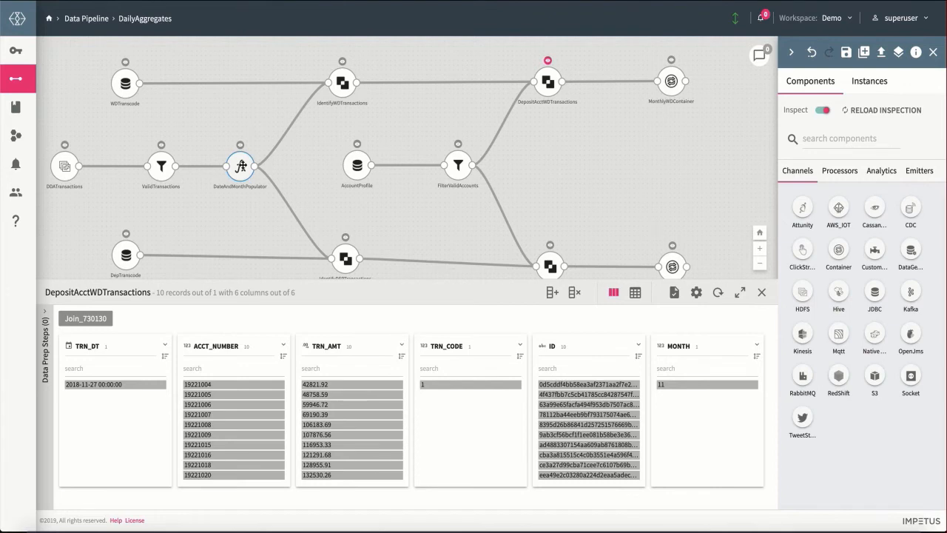
{"action": "double_click", "coordinate": [239, 166]}
{"action": "type", "text": "$"}
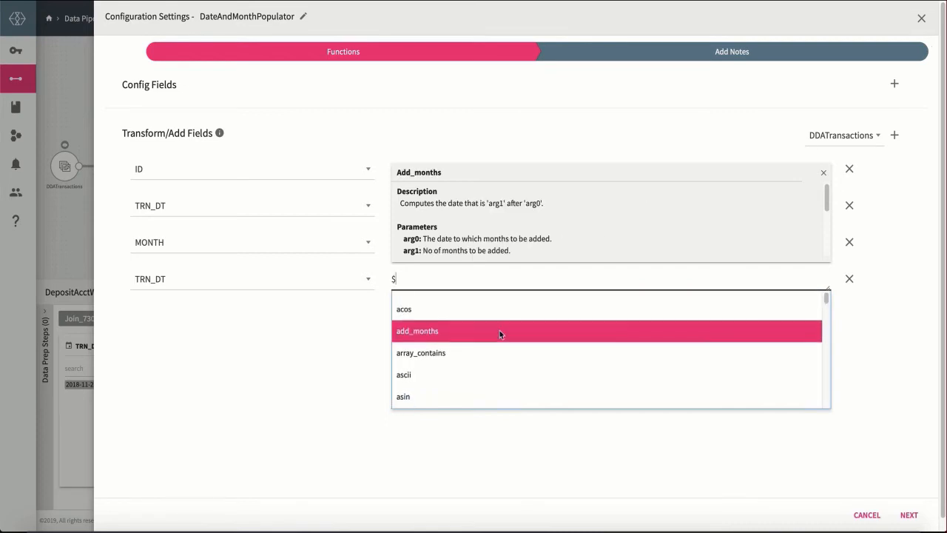
{"action": "scroll", "scroll_direction": "down", "scroll_amount": 3}
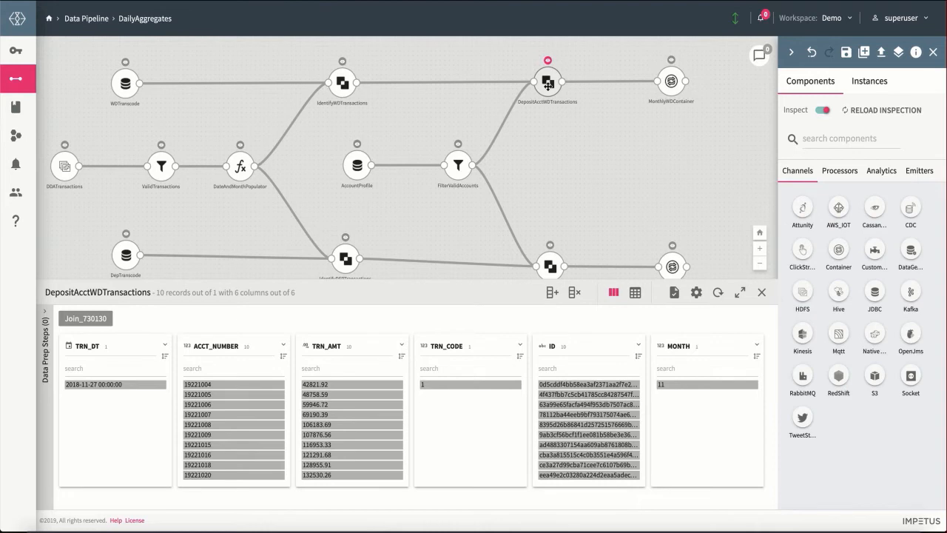
{"action": "mouse_move", "coordinate": [404, 344]}
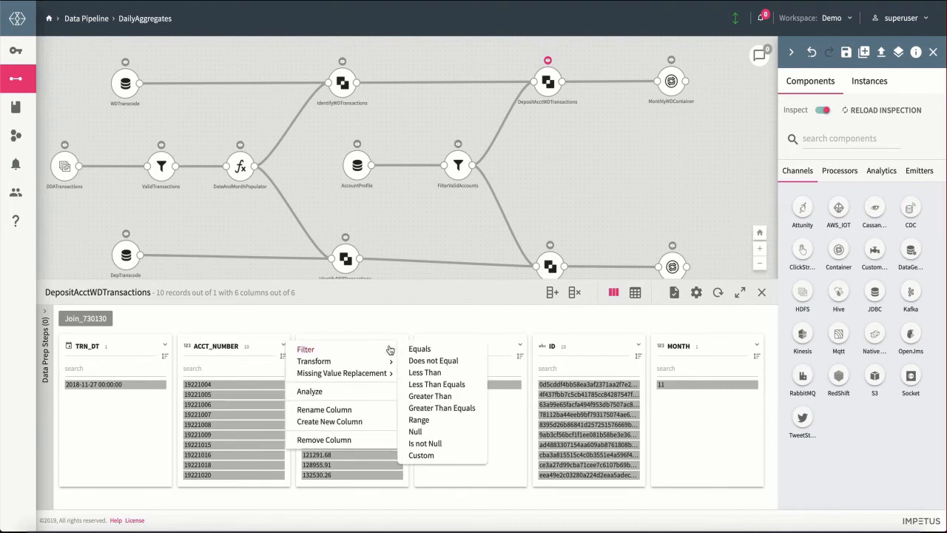
- Filter the DepositAcctWDTransactions data to TRN_AMT greater than 70000
{"action": "left_click", "coordinate": [430, 396]}
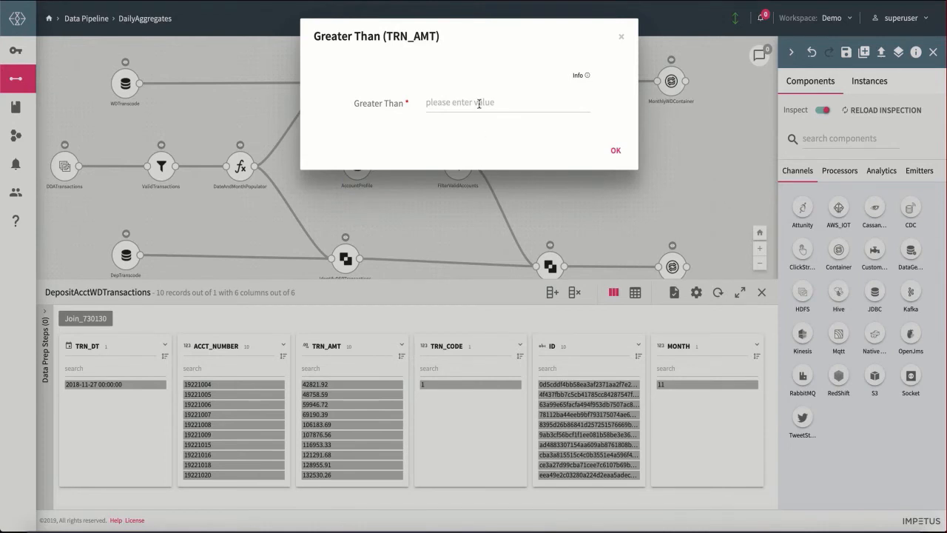
{"action": "type", "text": "70000"}
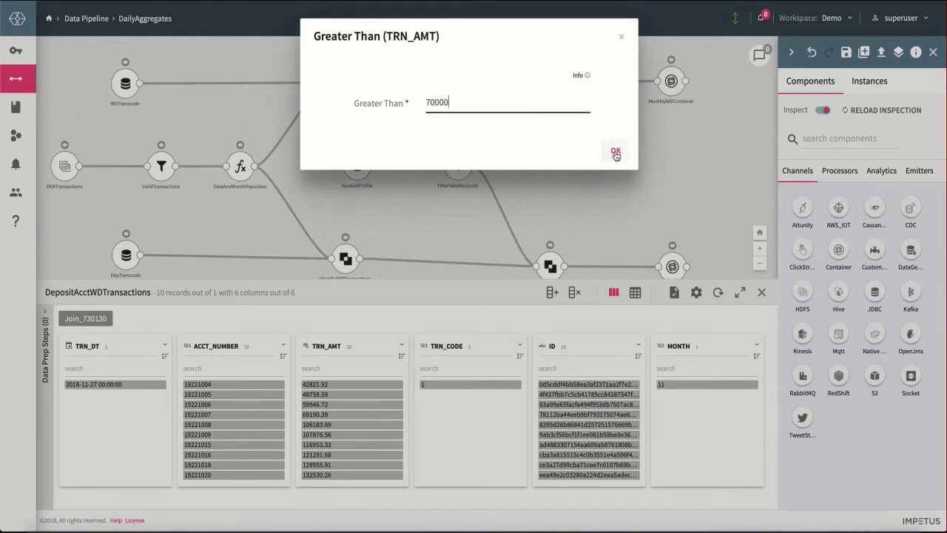
{"action": "left_click", "coordinate": [616, 152]}
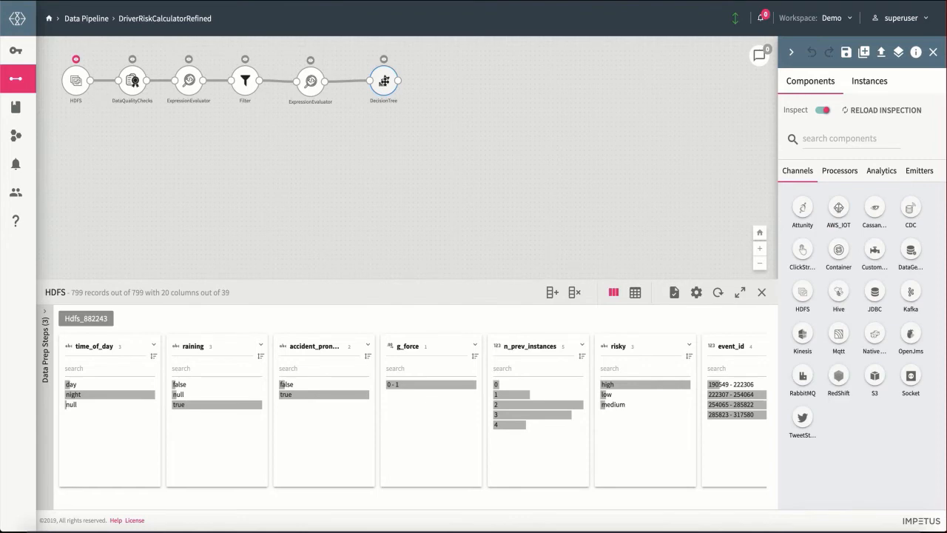
- Review the DecisionTree node's RiskCalculatorModel classification training settings
{"action": "double_click", "coordinate": [383, 80]}
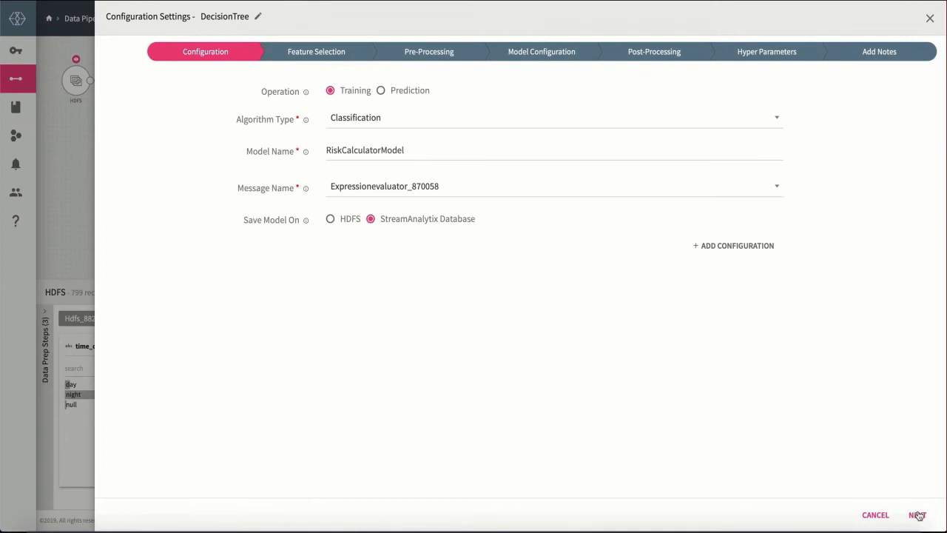
{"action": "left_click", "coordinate": [917, 514]}
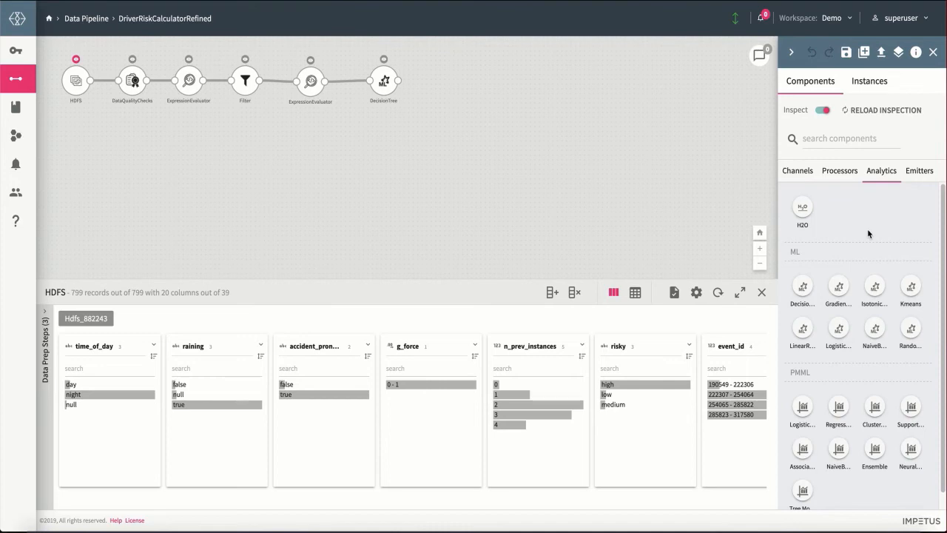
{"action": "mouse_move", "coordinate": [848, 251]}
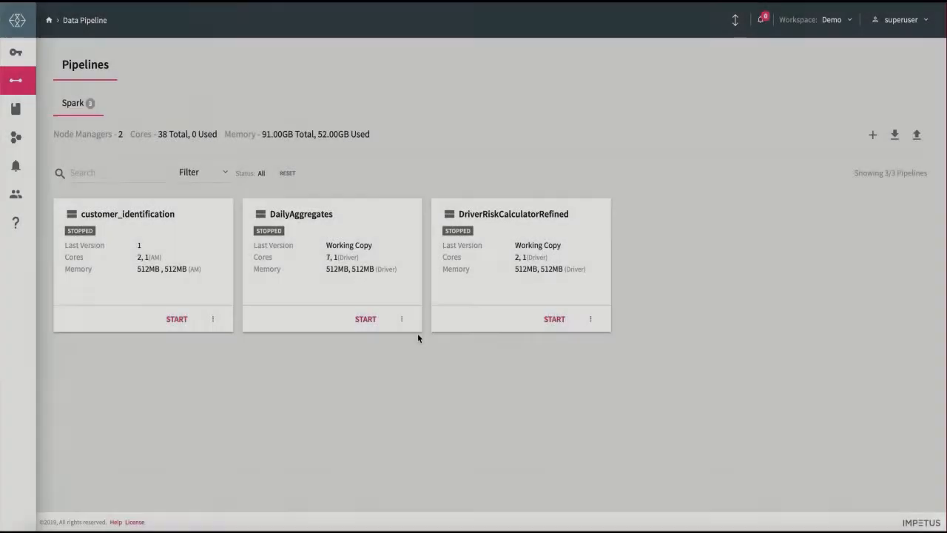
- Review DailyAggregates' test suite (three passing cases, 76.92% coverage), then open its Scheduling dialog
{"action": "left_click", "coordinate": [402, 318]}
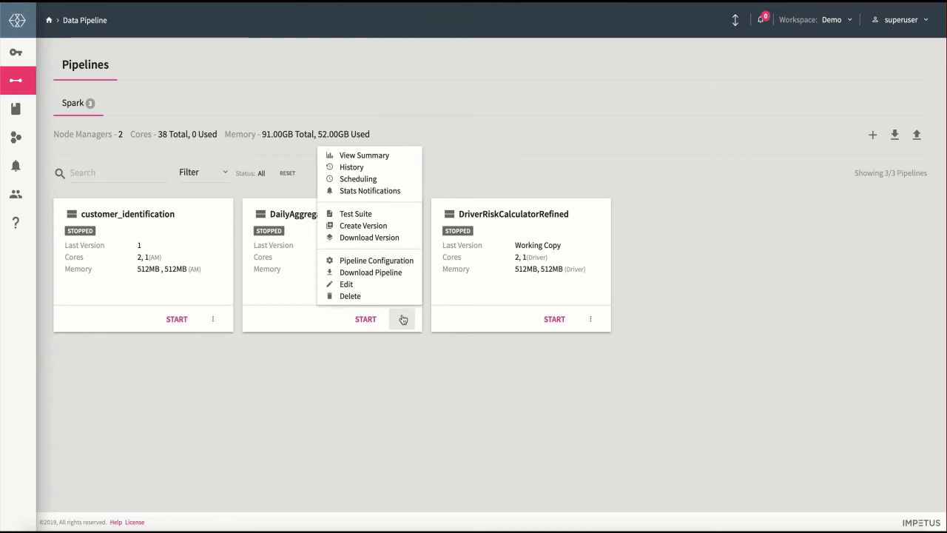
{"action": "mouse_move", "coordinate": [356, 214]}
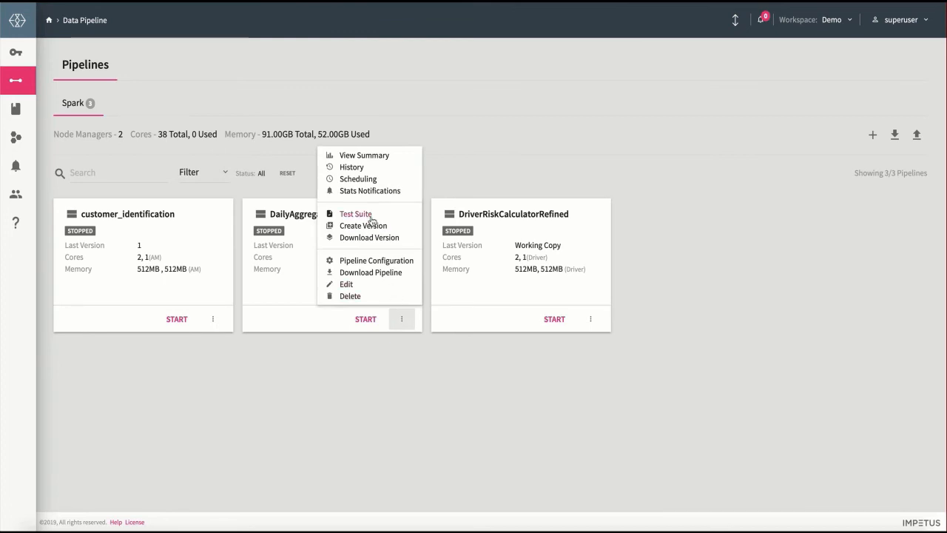
{"action": "left_click", "coordinate": [356, 214]}
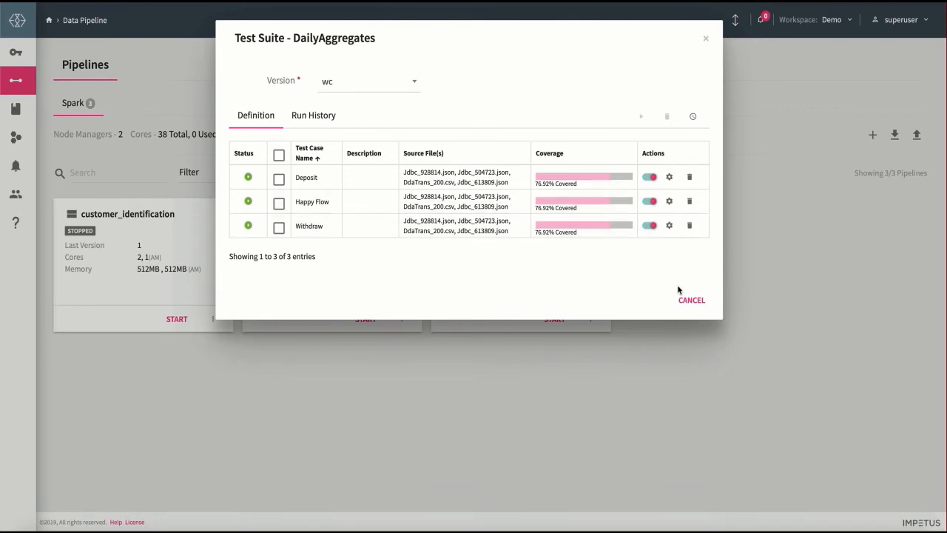
{"action": "left_click", "coordinate": [691, 299]}
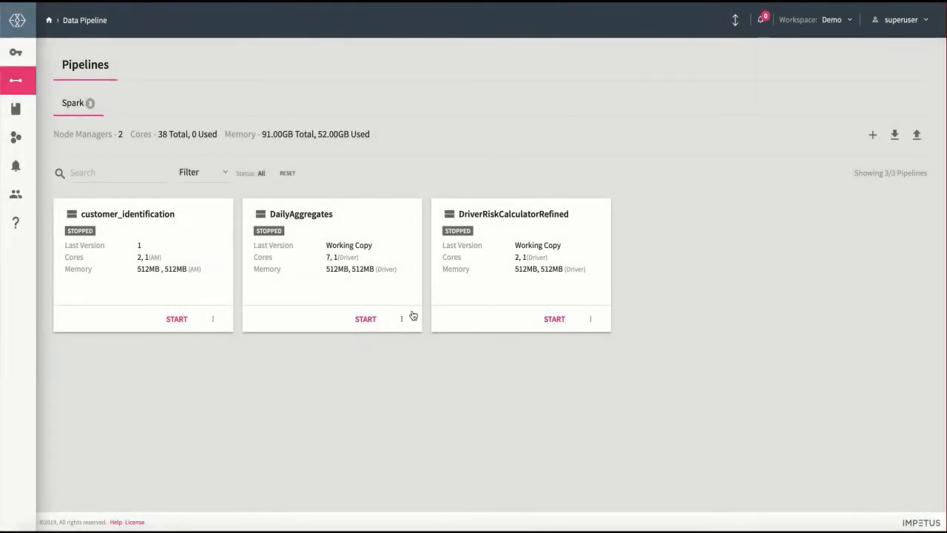
{"action": "left_click", "coordinate": [402, 319]}
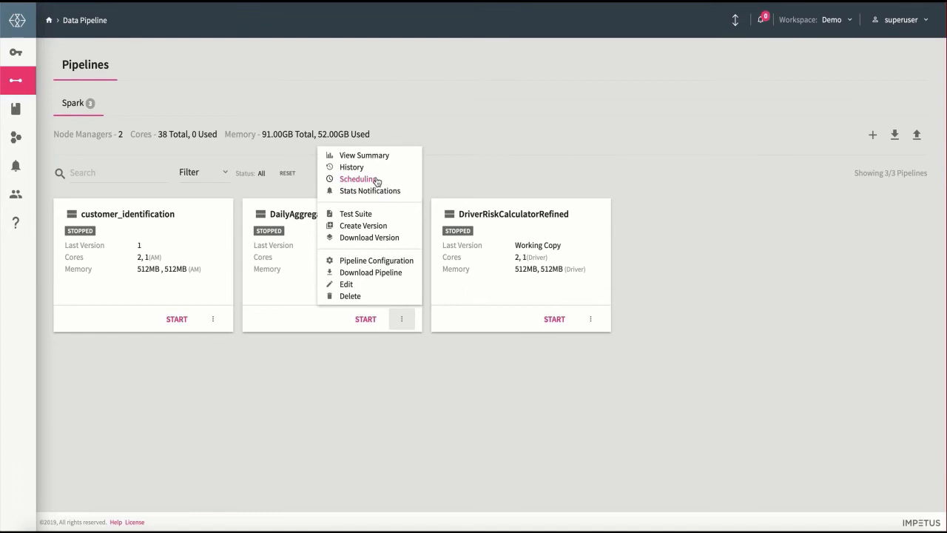
{"action": "left_click", "coordinate": [359, 179]}
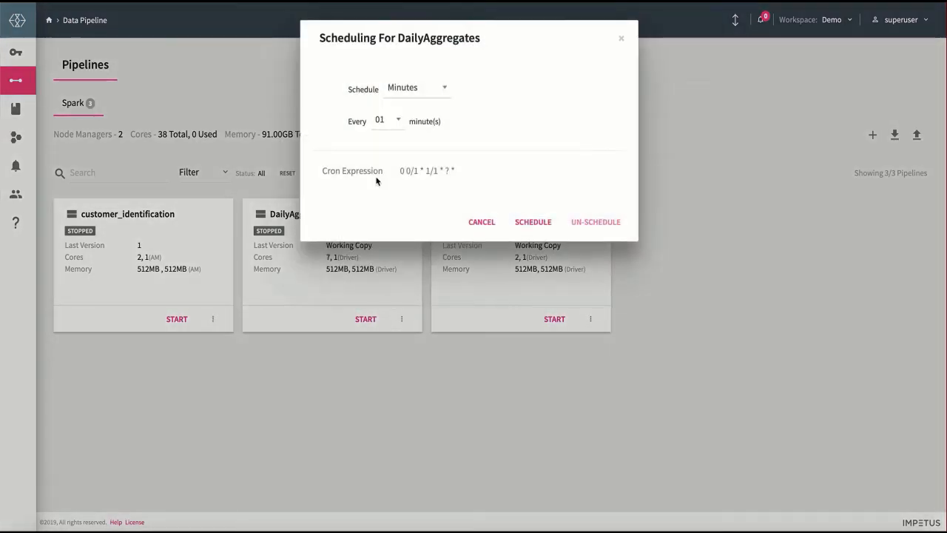